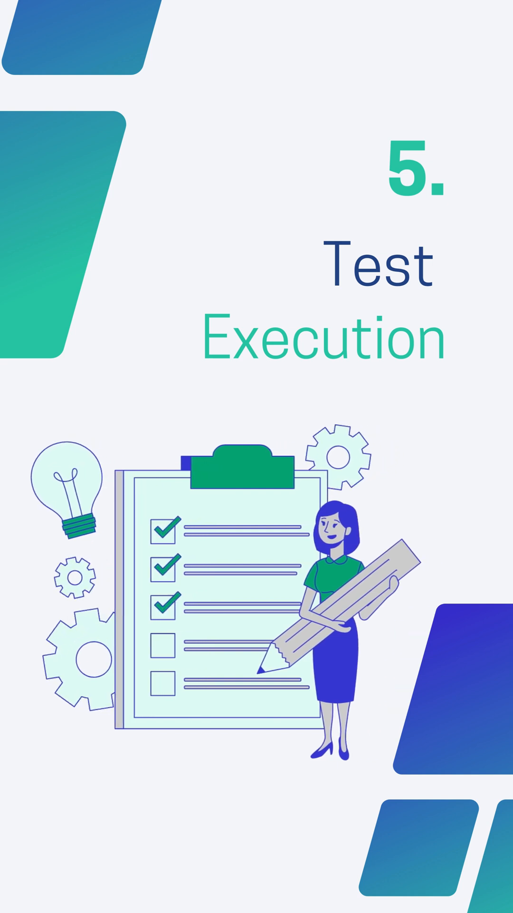
{"action": "scroll", "scroll_direction": "down", "scroll_amount": 3}
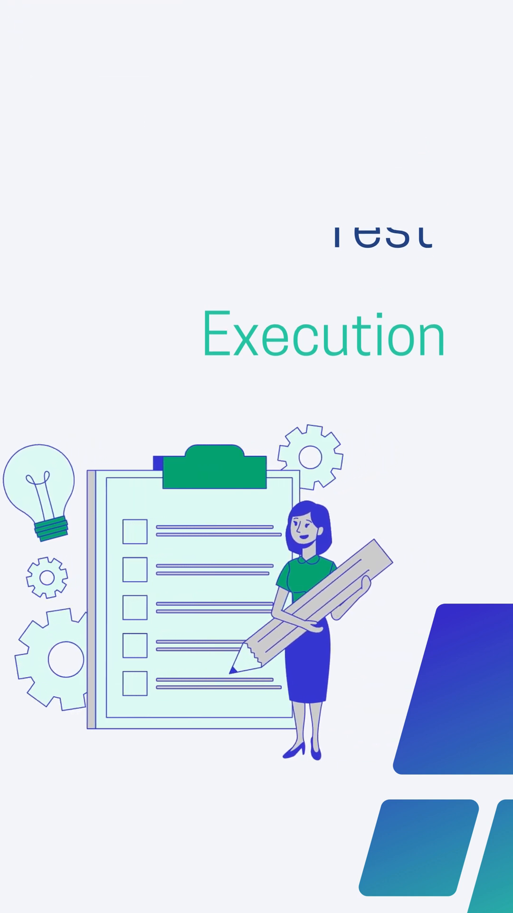